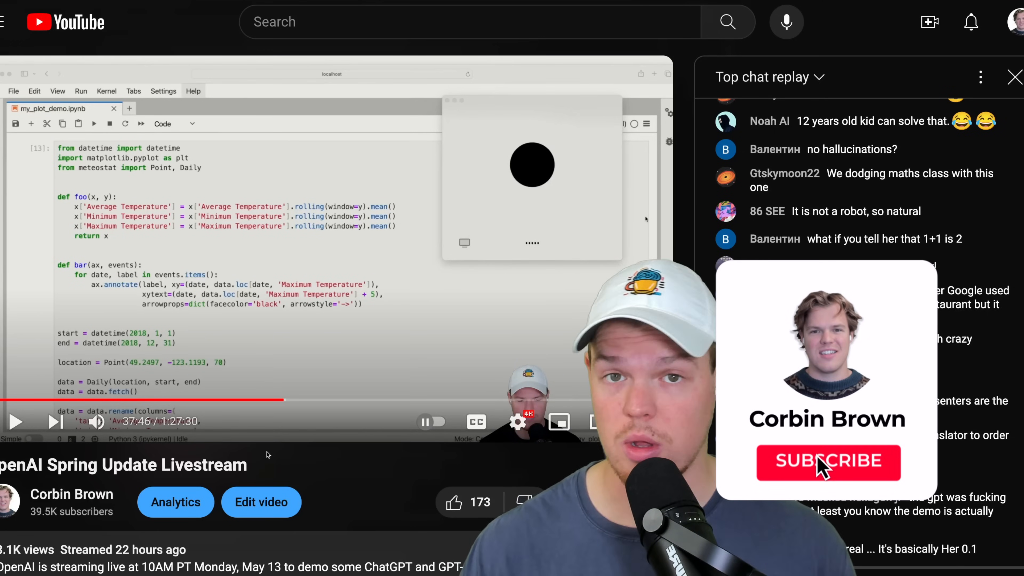
Mount ChatGPT_Desktop_public_latest.dmg and copy the ChatGPT app into the Applications folder.
click(828, 462)
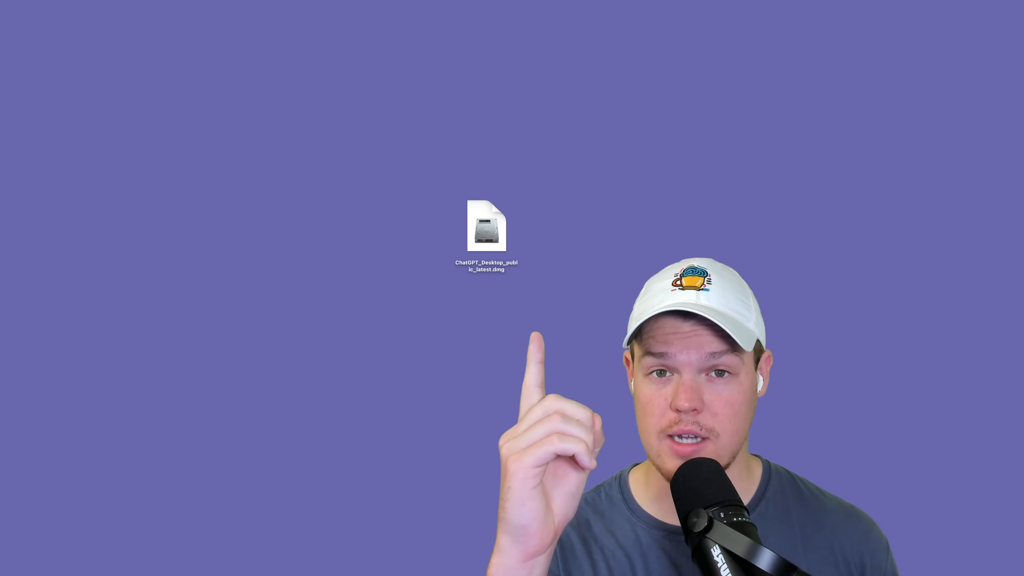
double_click(486, 229)
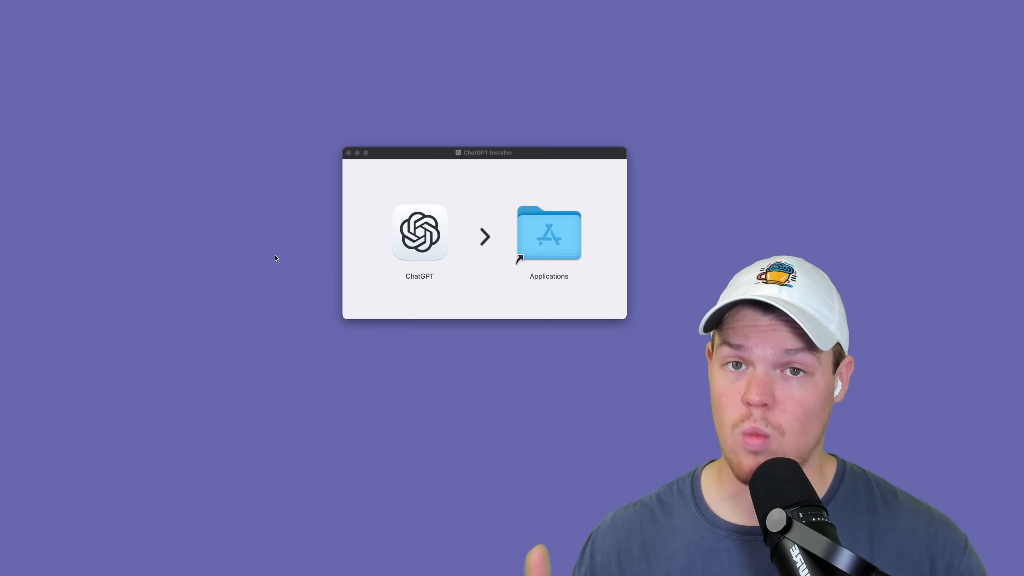
click(420, 233)
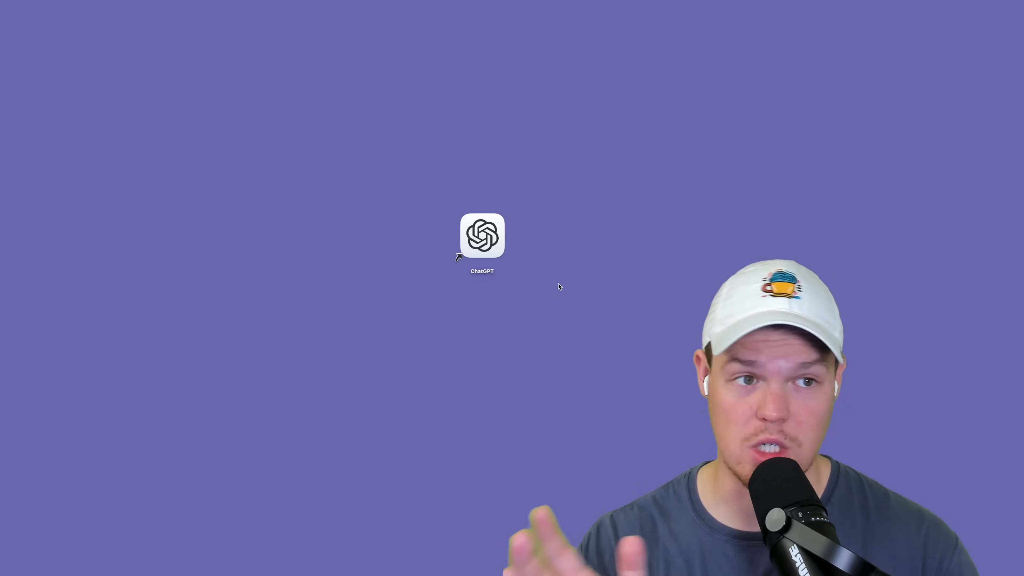
Start the installed ChatGPT app and reach its sign-in window.
double_click(482, 235)
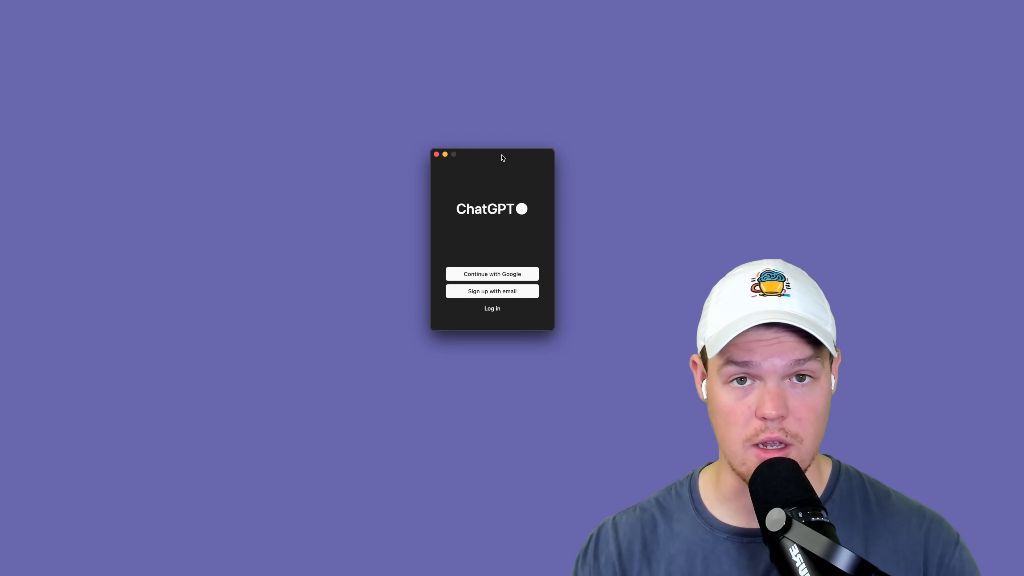
click(492, 274)
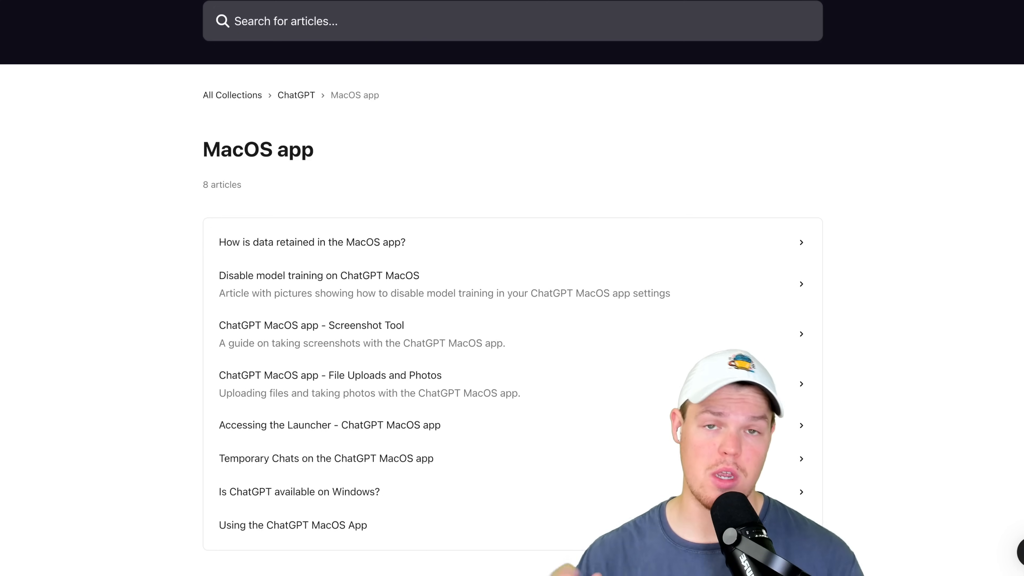
click(299, 491)
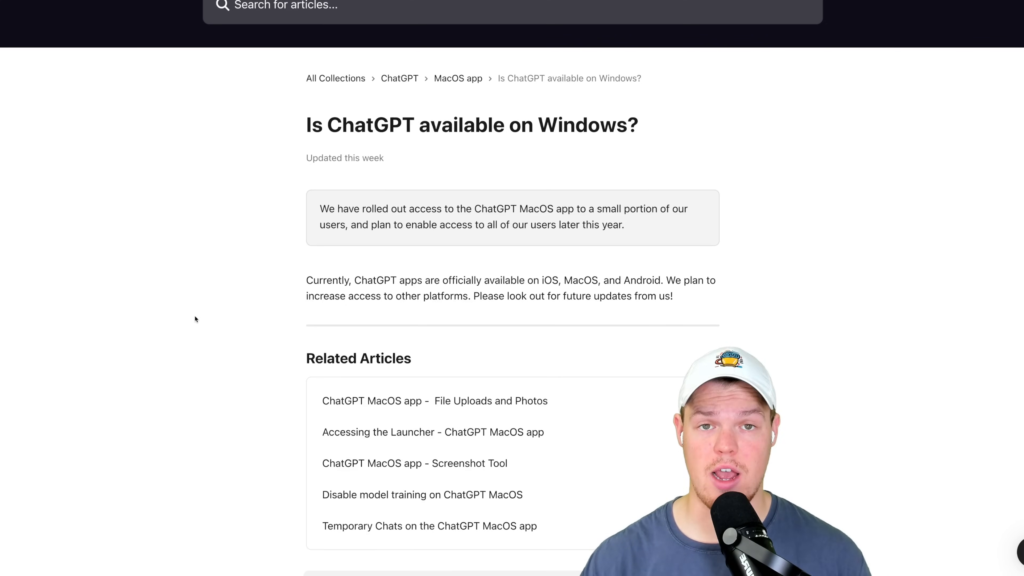
click(458, 78)
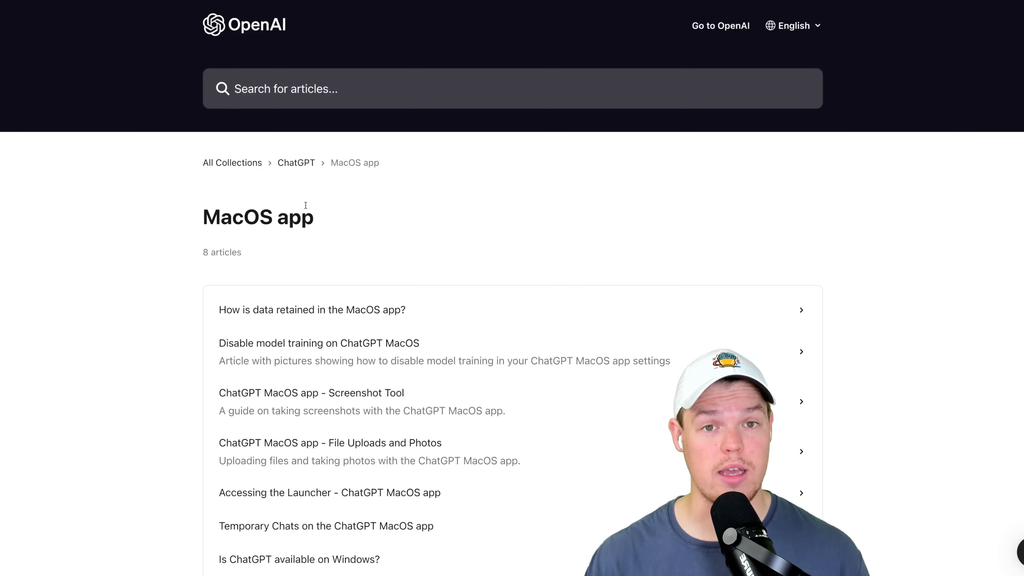
scroll(down, 3)
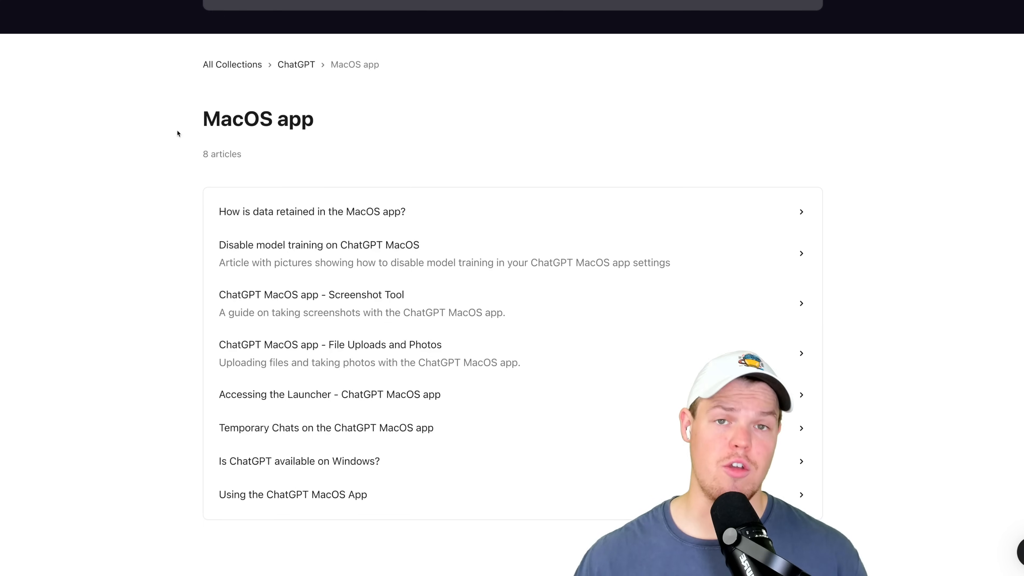